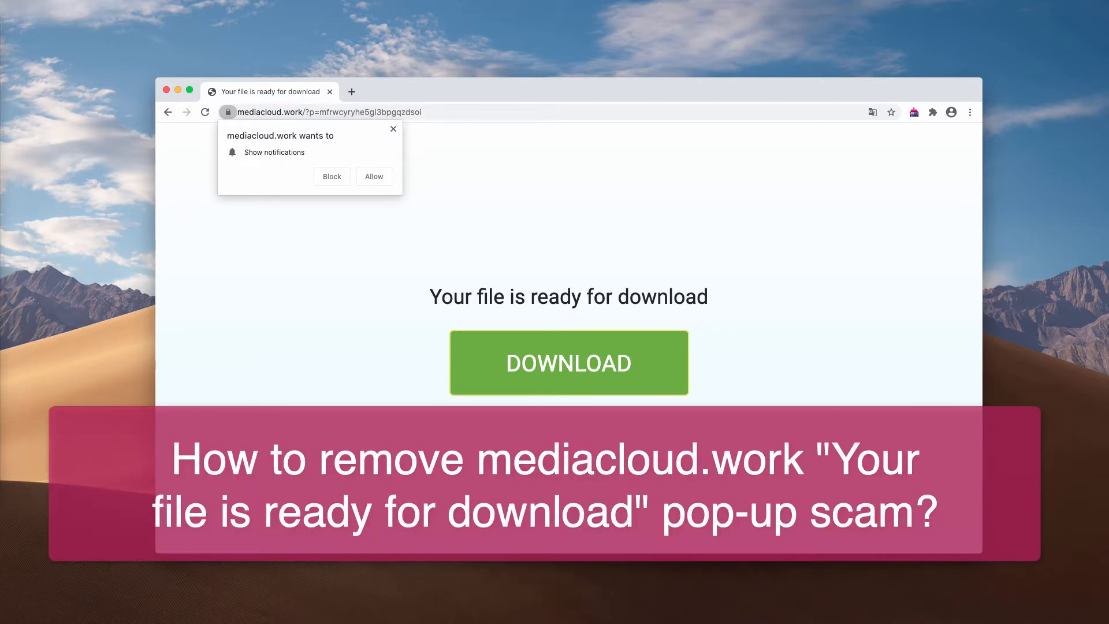
{"action": "mouse_move", "coordinate": [251, 130]}
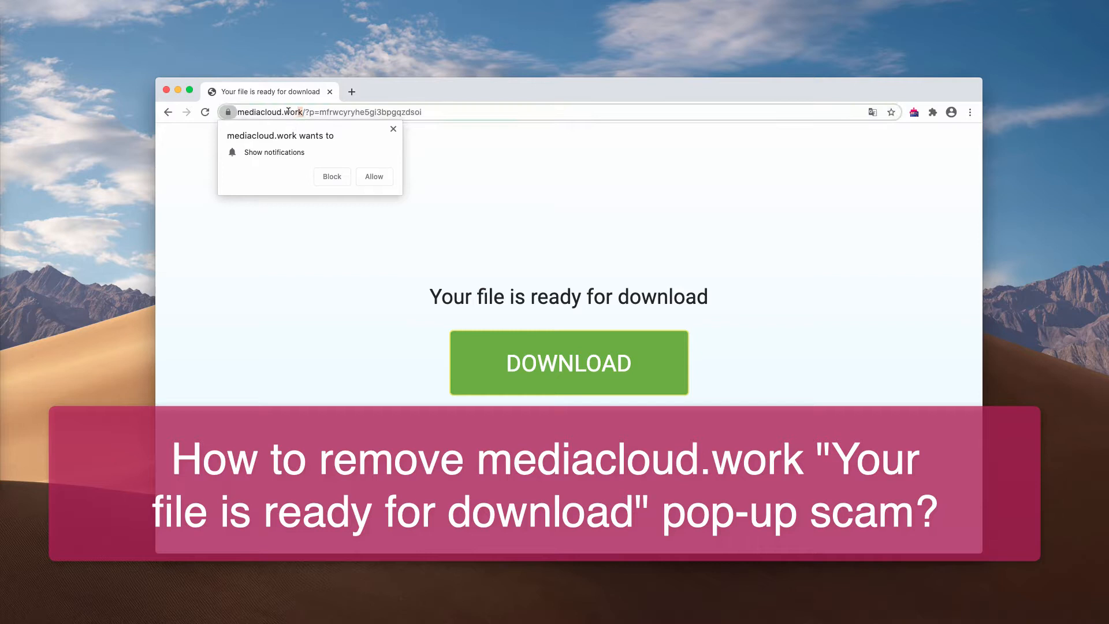
Step: Respond to the mediacloud.work 'Show notifications' prompt on the download scam page
{"action": "left_click", "coordinate": [332, 112]}
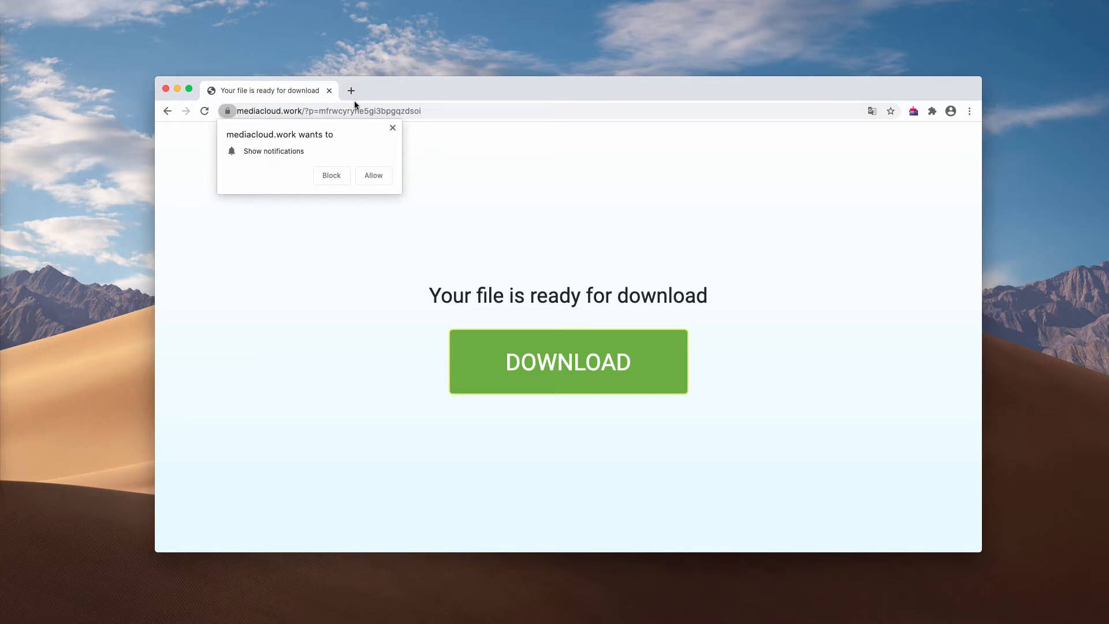
{"action": "mouse_move", "coordinate": [422, 94]}
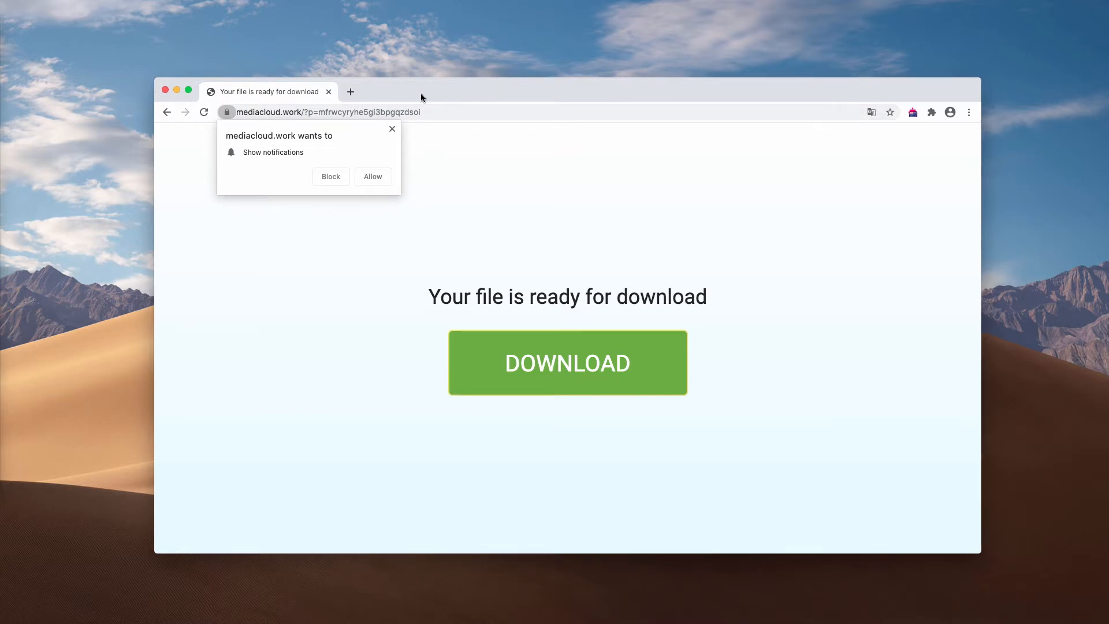
{"action": "mouse_move", "coordinate": [431, 111]}
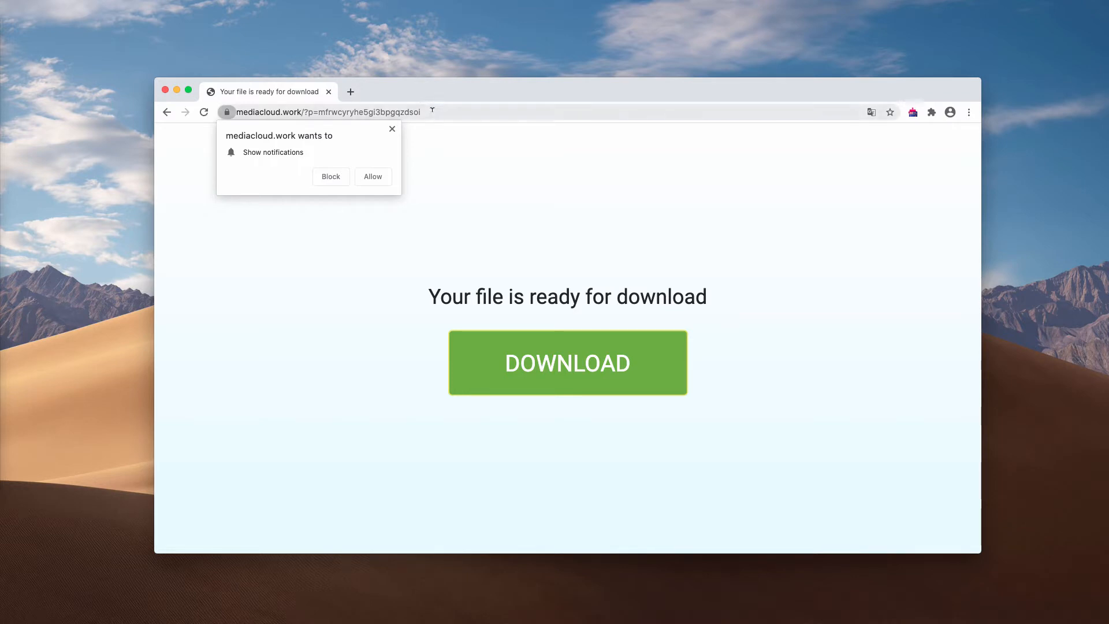
{"action": "mouse_move", "coordinate": [425, 103]}
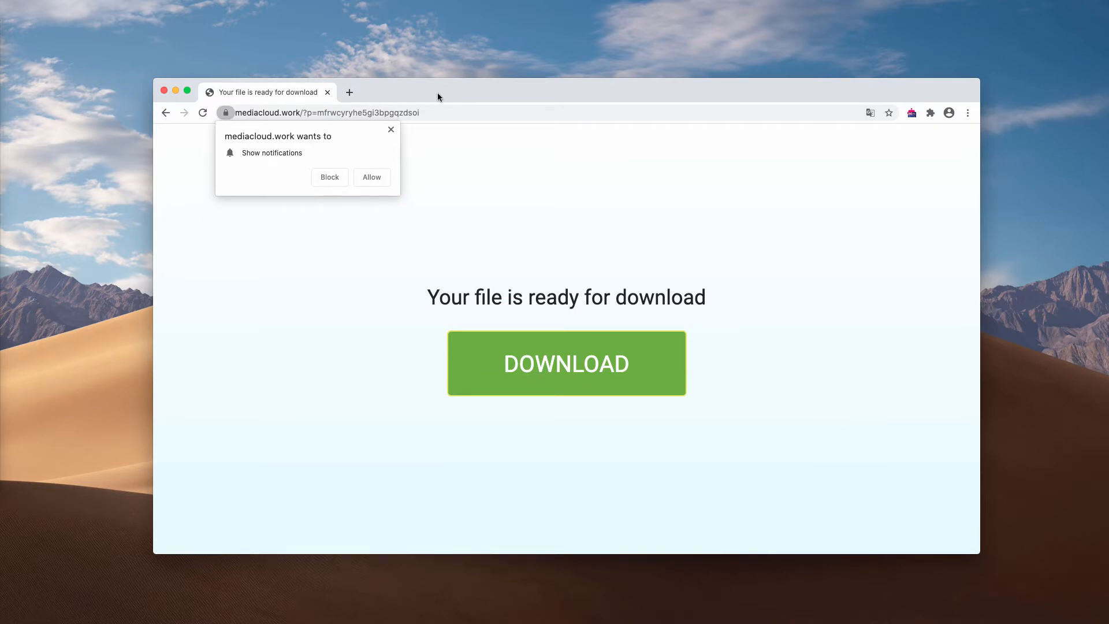
{"action": "mouse_move", "coordinate": [233, 116]}
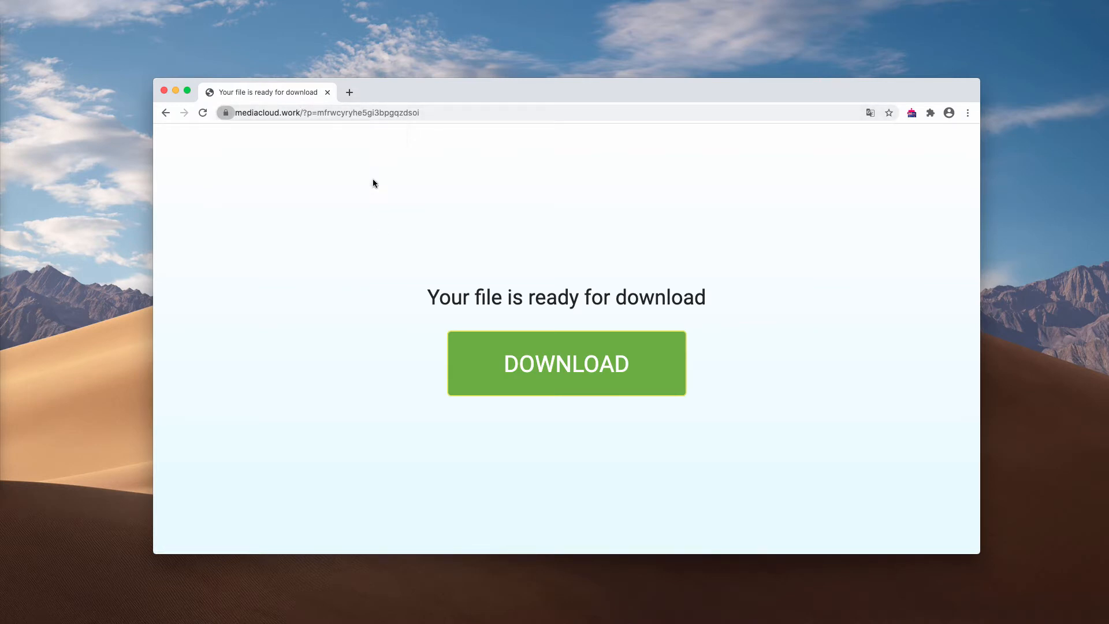
{"action": "mouse_move", "coordinate": [492, 202]}
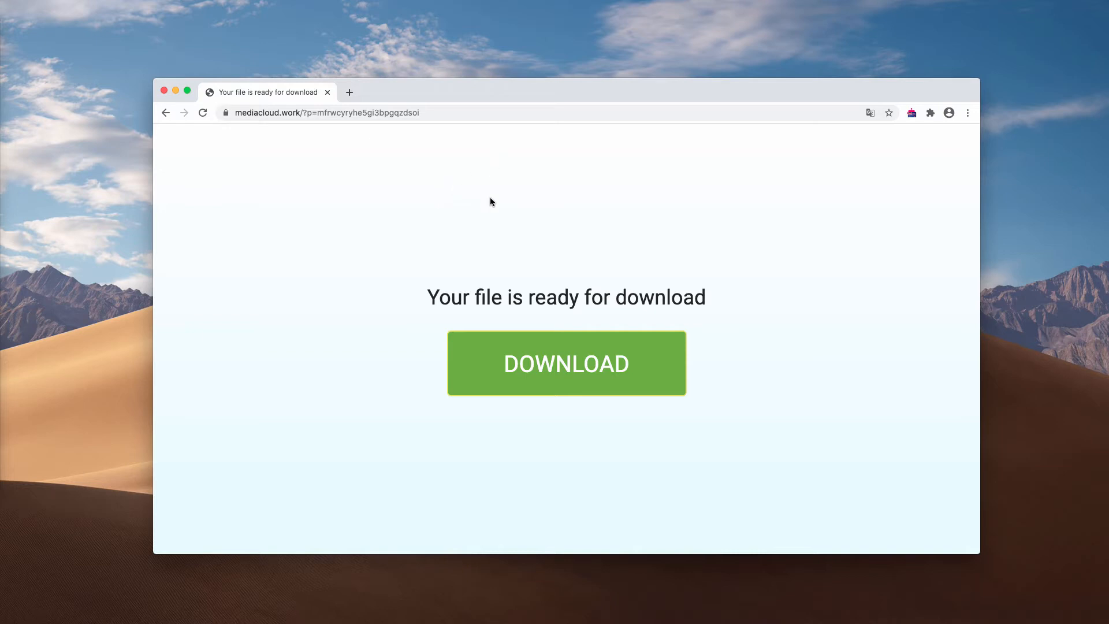
Step: Leave the scam page for google.com and start a fresh blank tab
{"action": "left_click", "coordinate": [566, 363]}
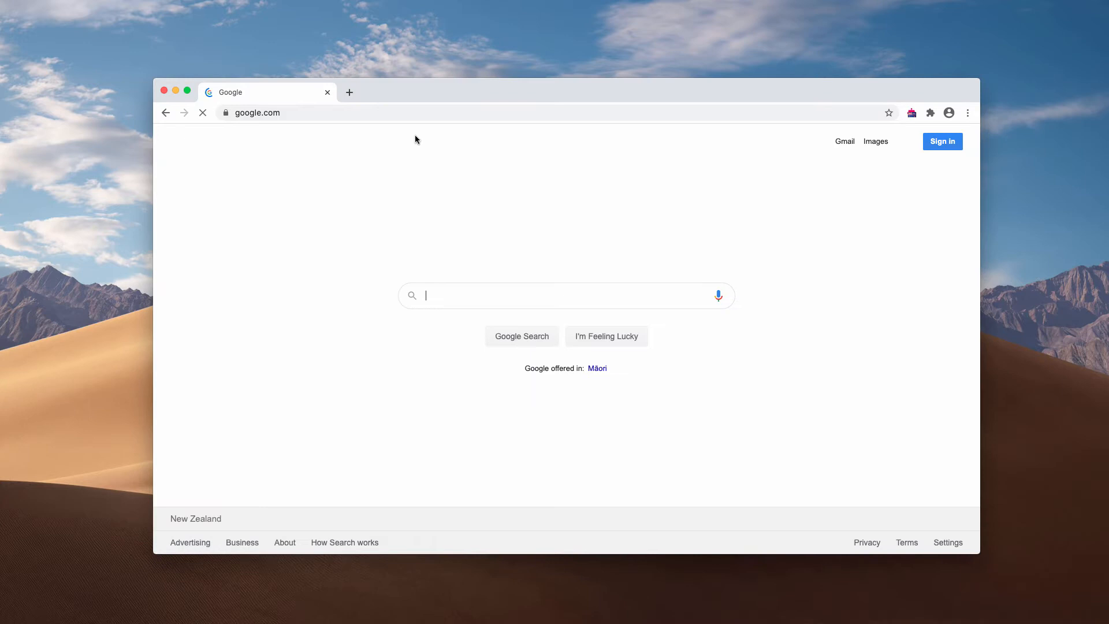
{"action": "left_click", "coordinate": [349, 93]}
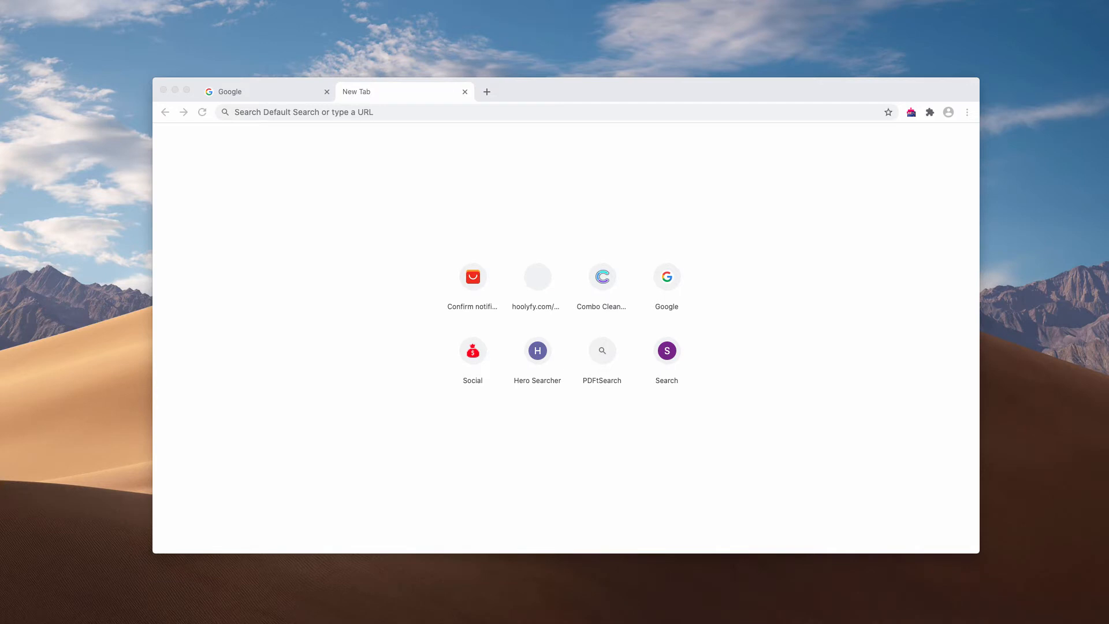
{"action": "mouse_move", "coordinate": [871, 130]}
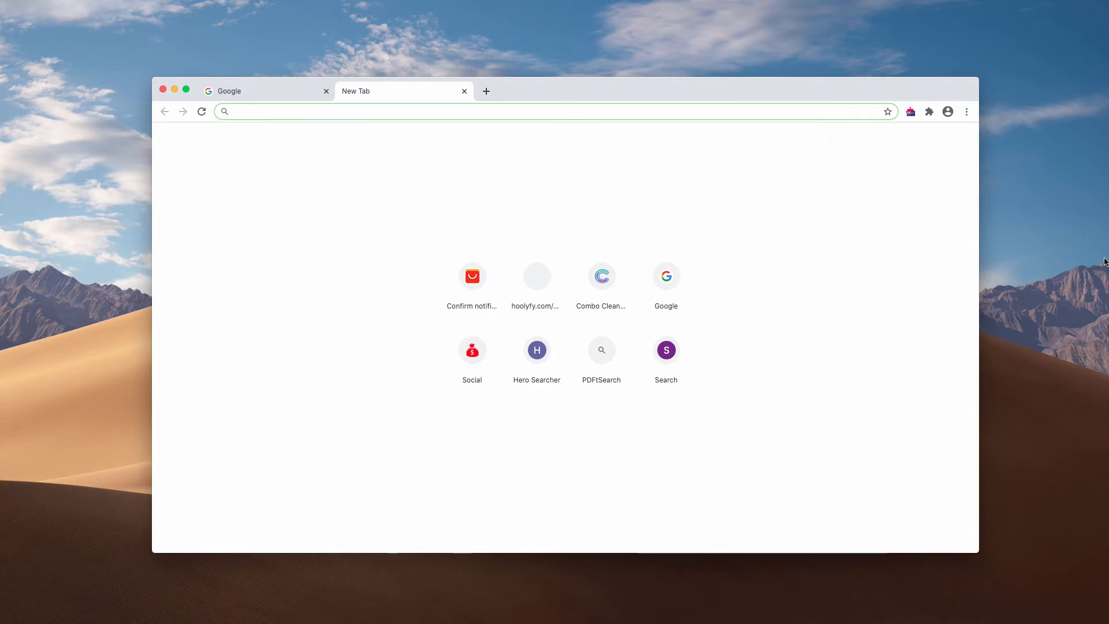
{"action": "mouse_move", "coordinate": [966, 112]}
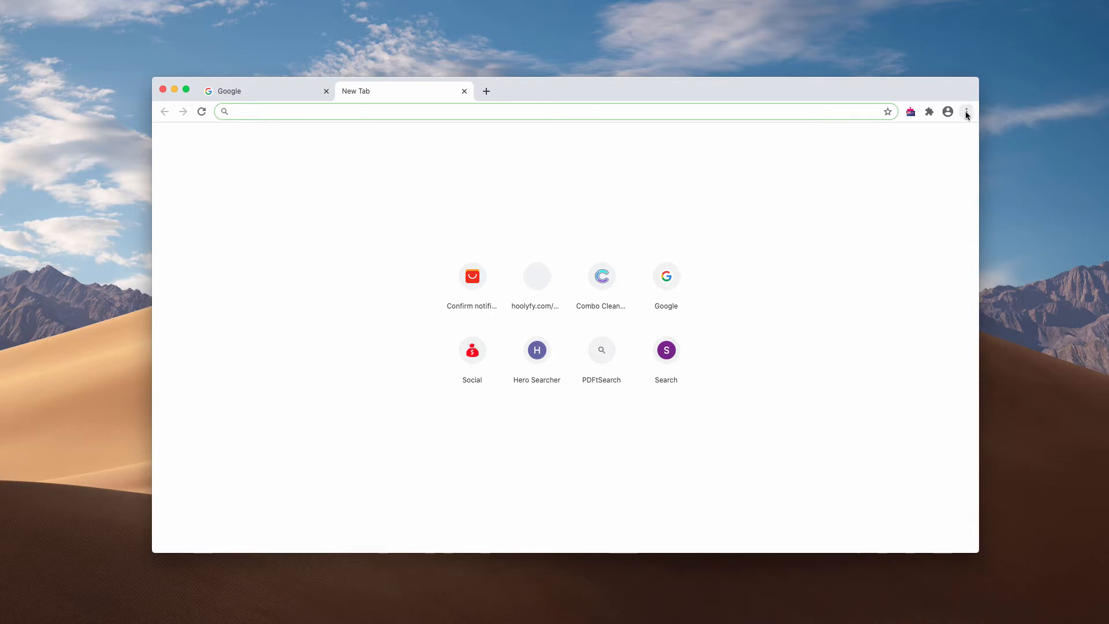
Step: Reach Settings > Privacy and security > Site Settings > Notifications, where mediacloud.work is listed under Allow
{"action": "left_click", "coordinate": [966, 111]}
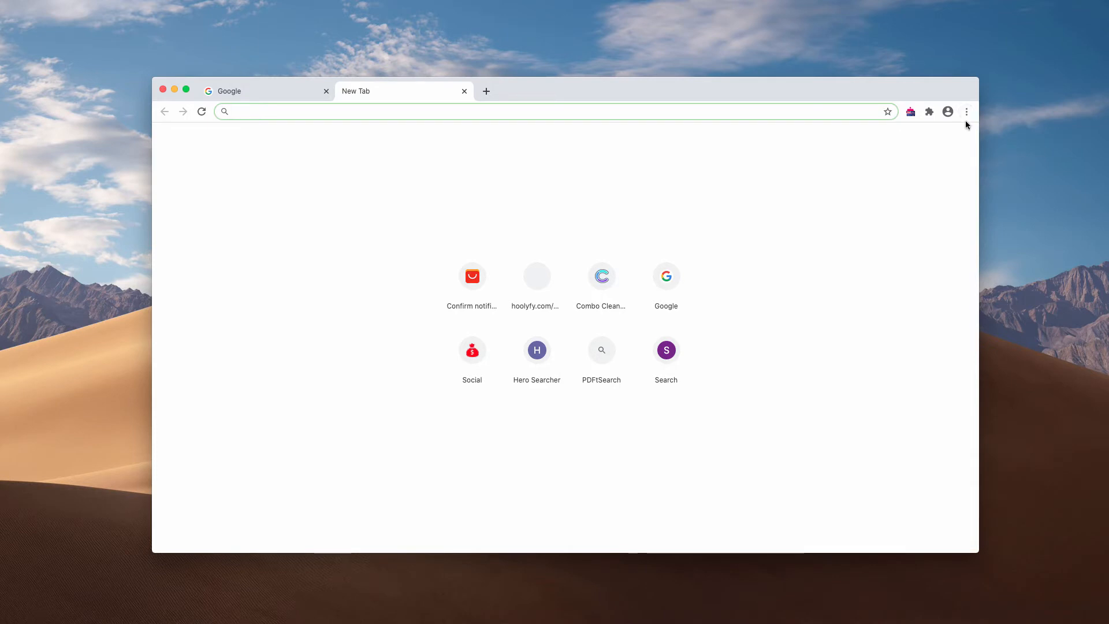
{"action": "mouse_move", "coordinate": [966, 111]}
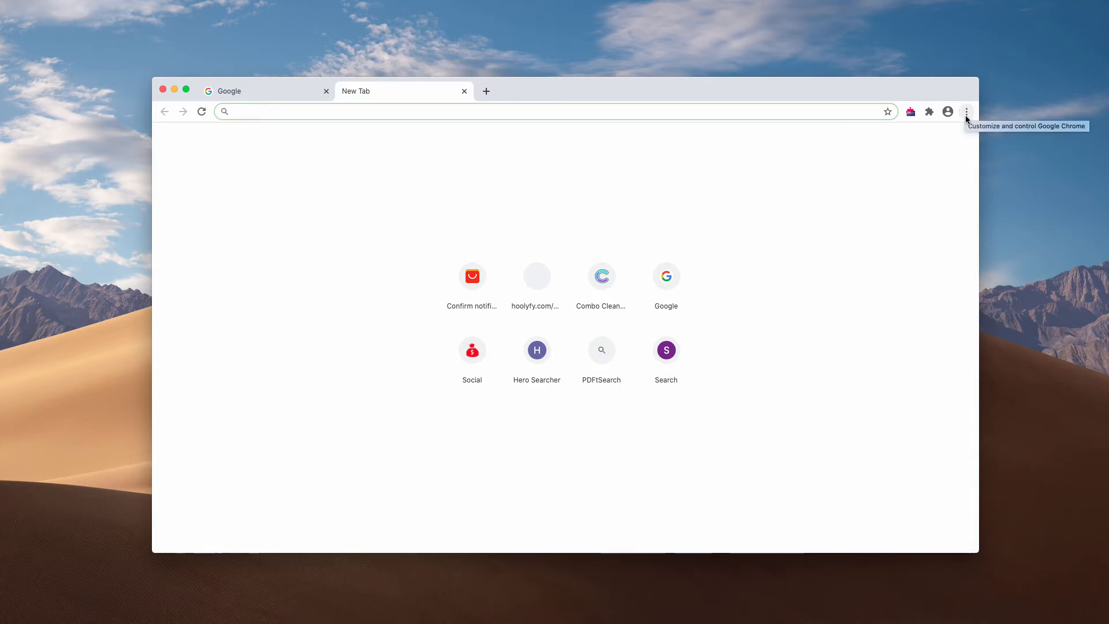
{"action": "left_click", "coordinate": [965, 111]}
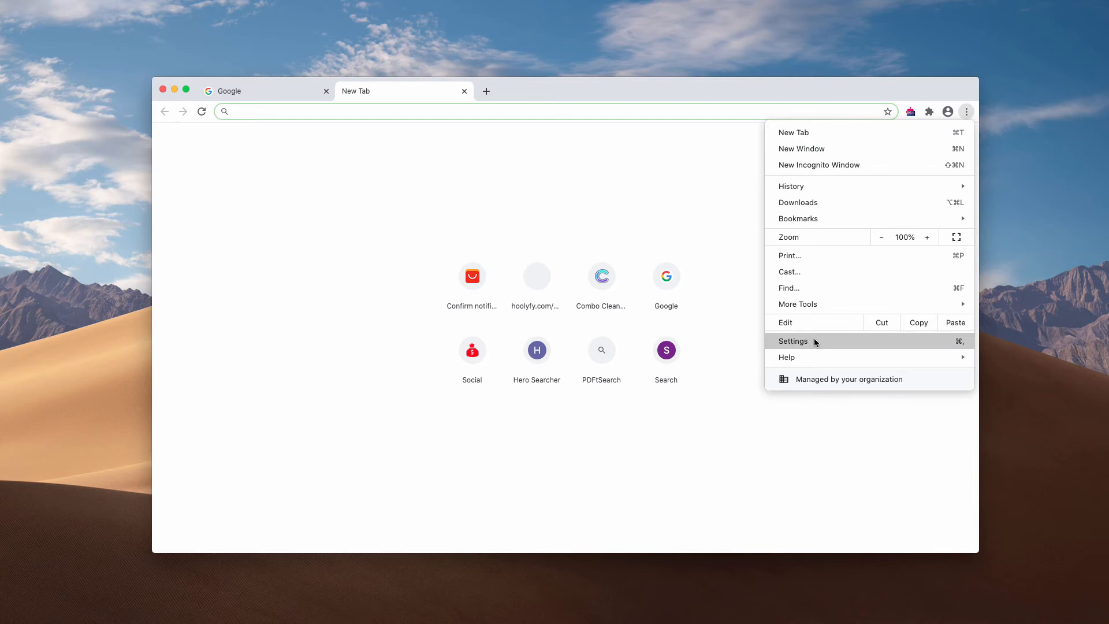
{"action": "left_click", "coordinate": [793, 340]}
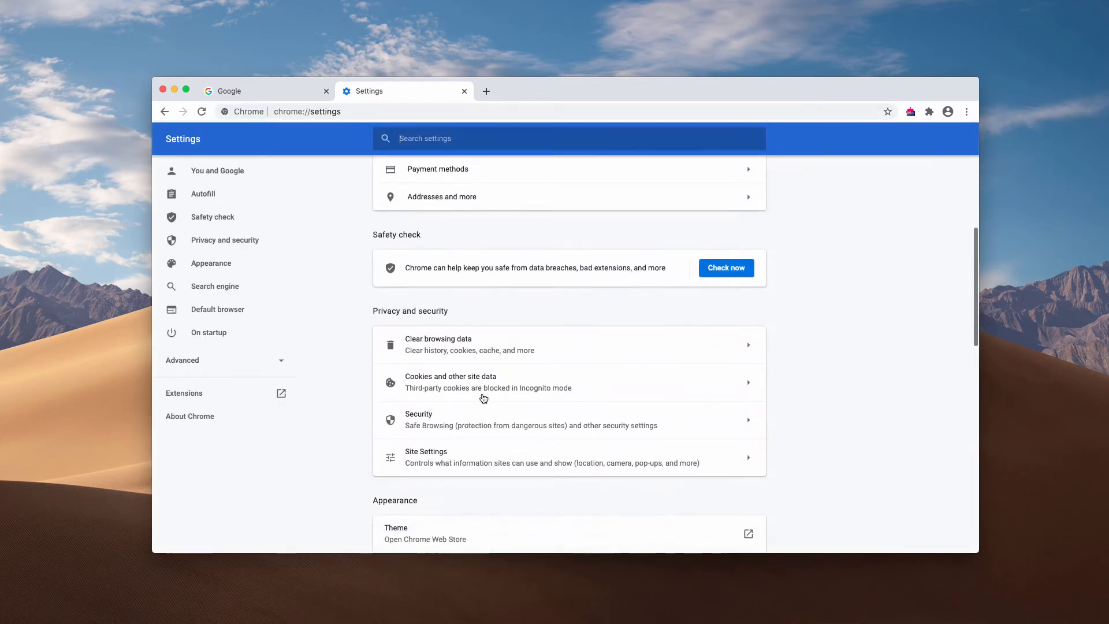
{"action": "left_click", "coordinate": [426, 451]}
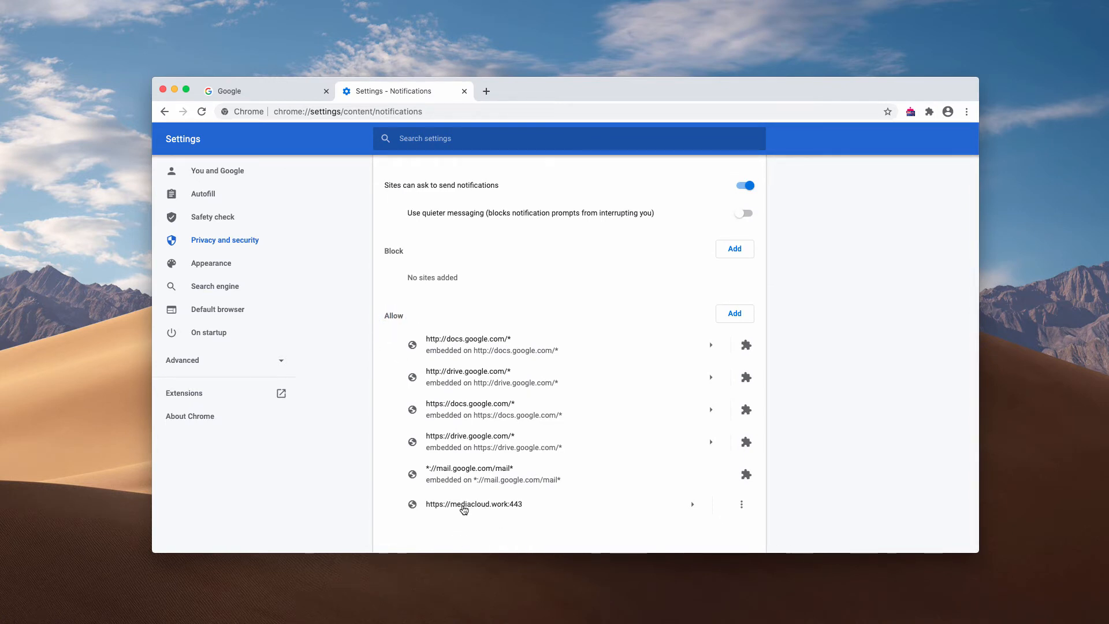
{"action": "mouse_move", "coordinate": [740, 506]}
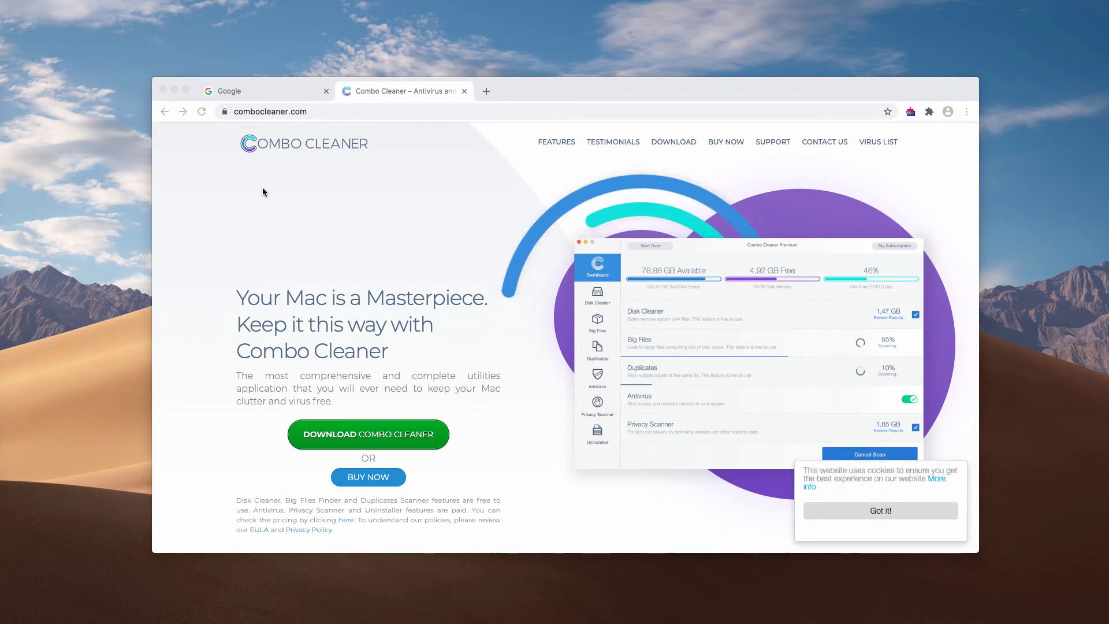
Step: Launch Combo Cleaner and wait on its Dashboard while the antivirus engine loads
{"action": "left_click", "coordinate": [326, 90]}
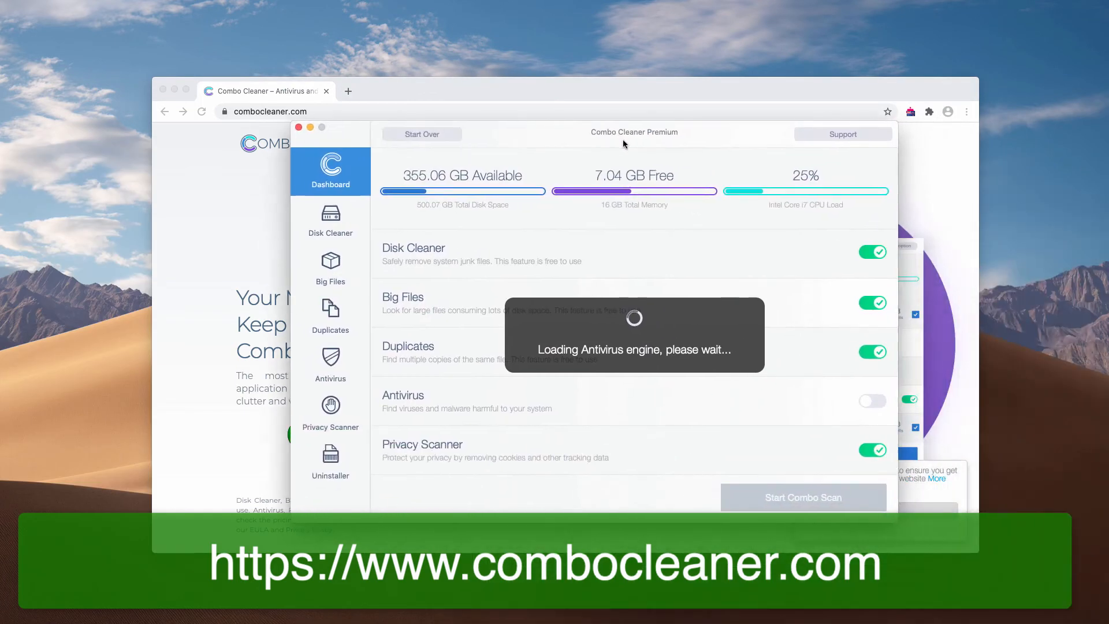
{"action": "left_click", "coordinate": [803, 497]}
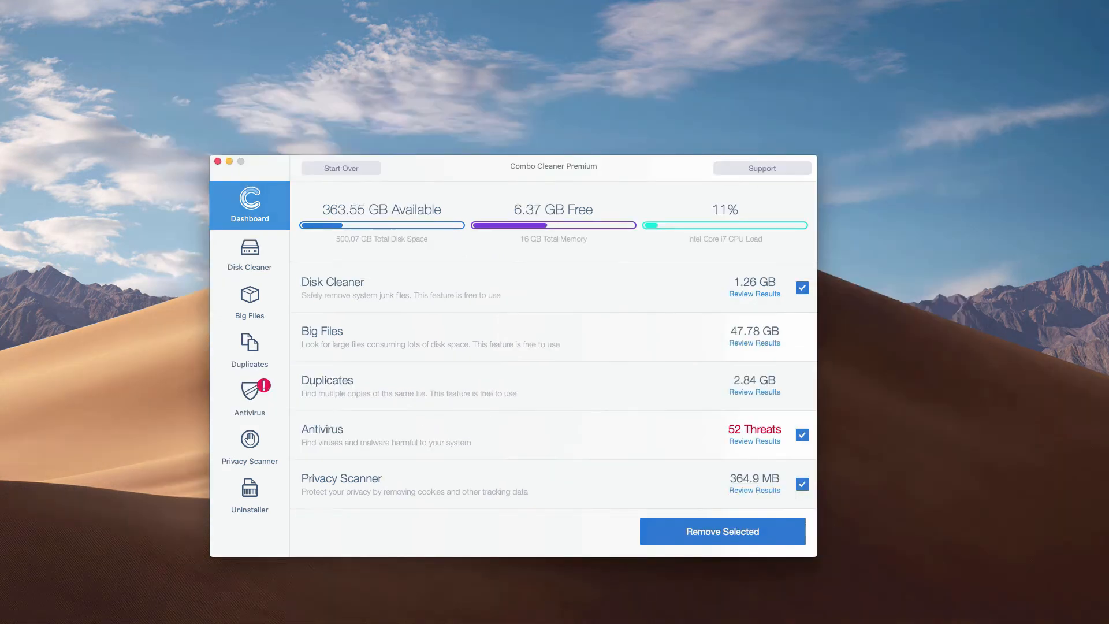
{"action": "mouse_move", "coordinate": [426, 168]}
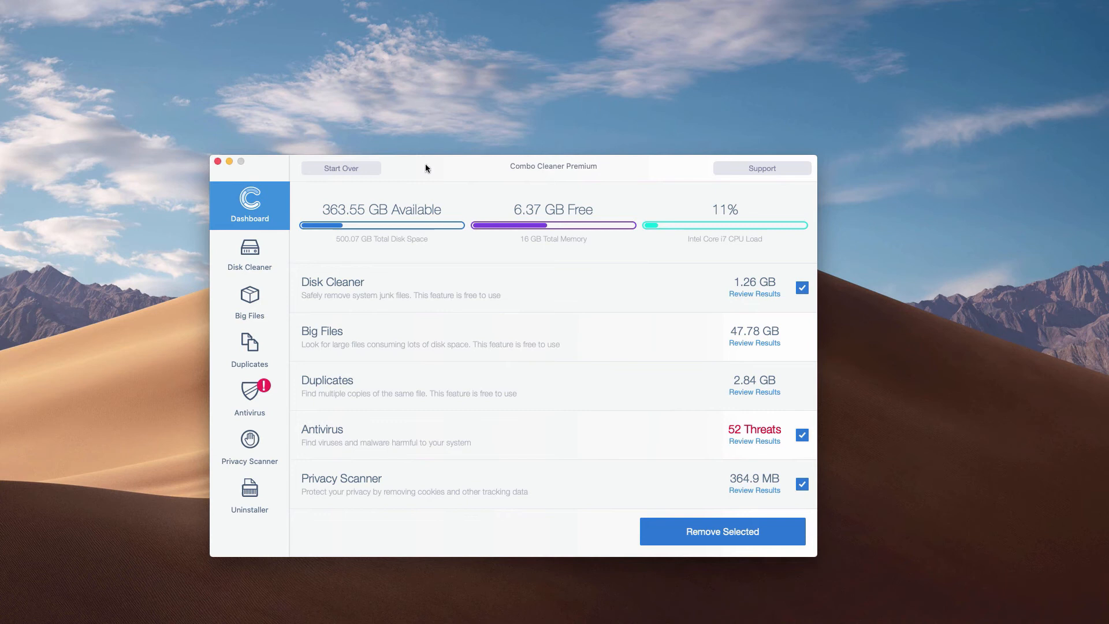
{"action": "mouse_move", "coordinate": [531, 178]}
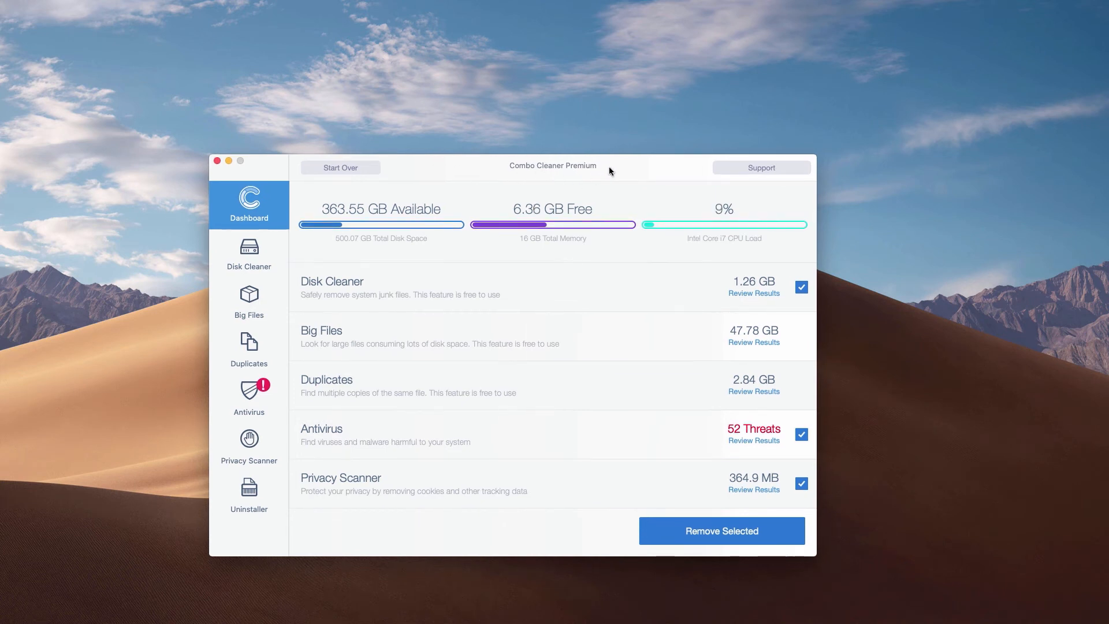
{"action": "mouse_move", "coordinate": [599, 170]}
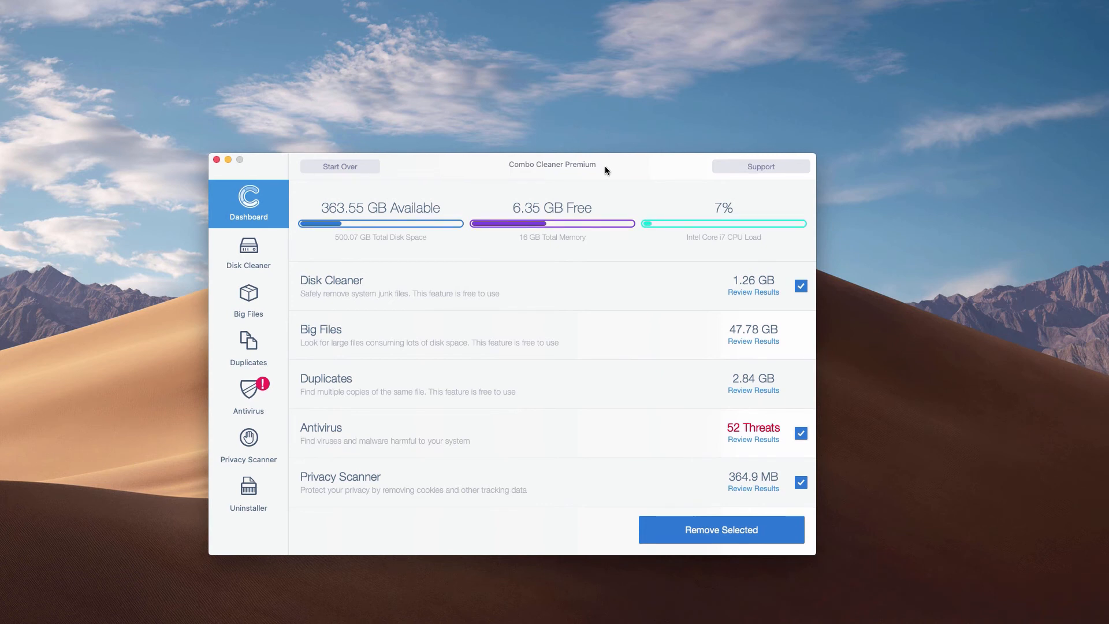
{"action": "mouse_move", "coordinate": [313, 481]}
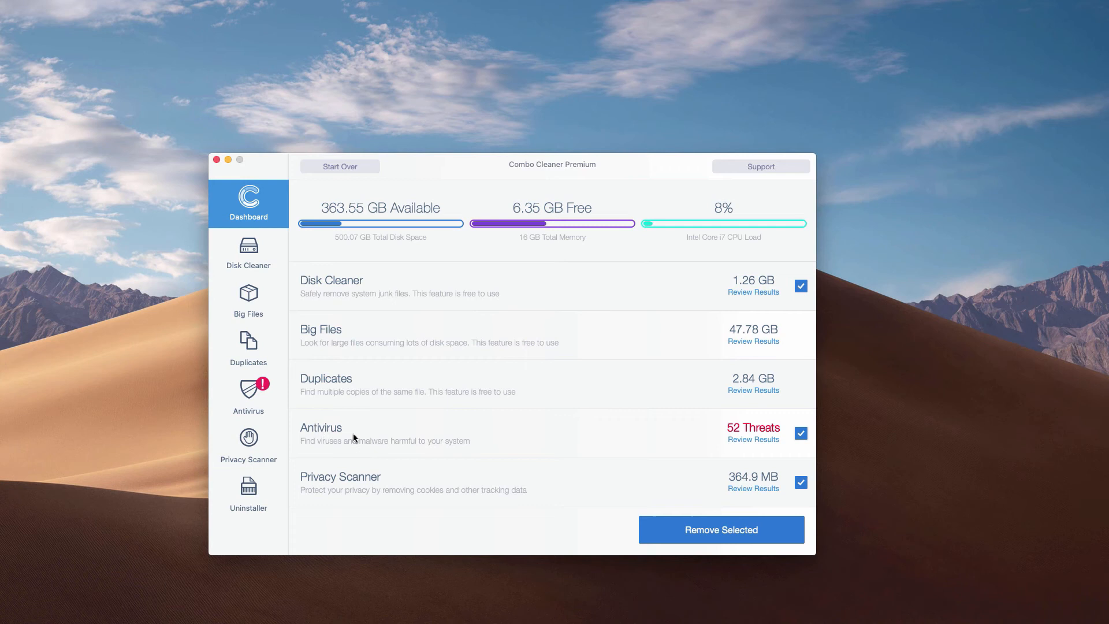
{"action": "mouse_move", "coordinate": [759, 446]}
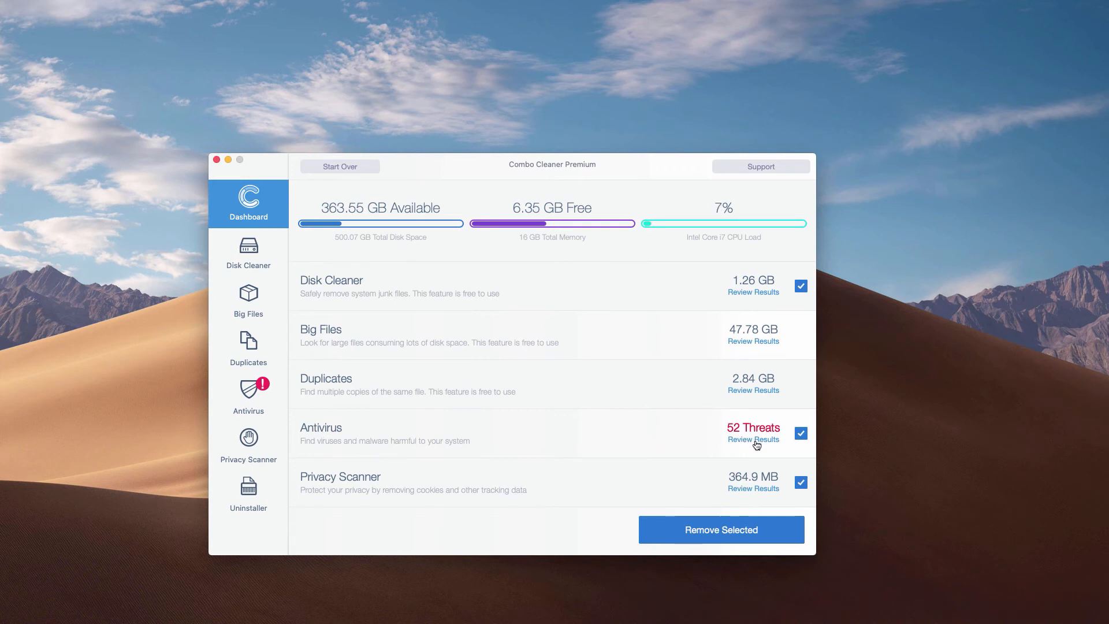
Step: Review the 52 antivirus threats and reveal Install (10).dmg in its Downloads folder
{"action": "left_click", "coordinate": [752, 439]}
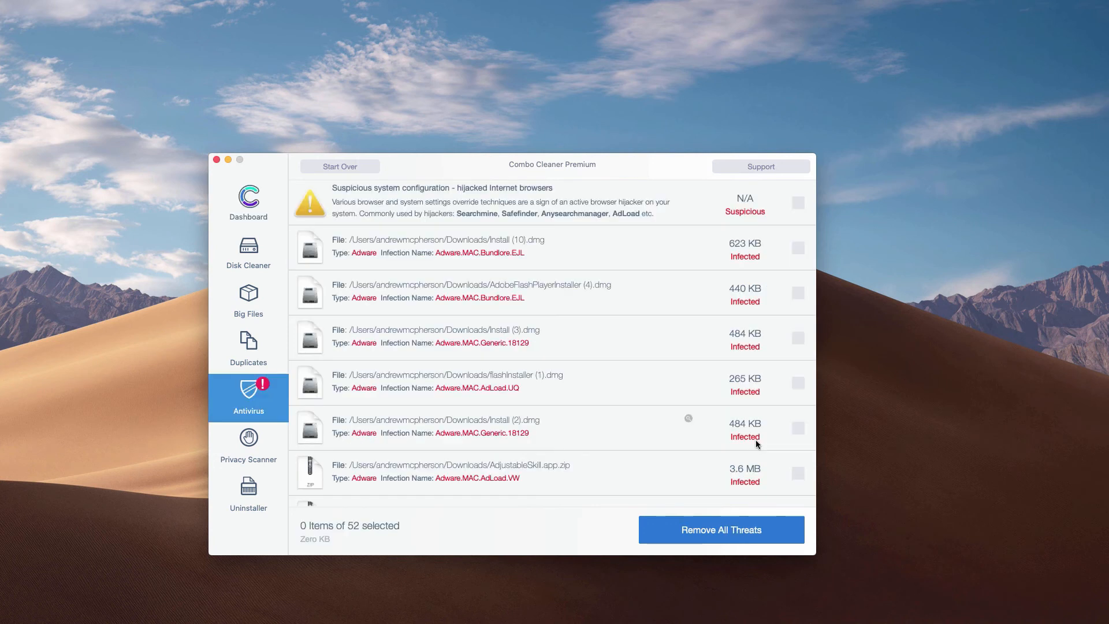
{"action": "mouse_move", "coordinate": [511, 257]}
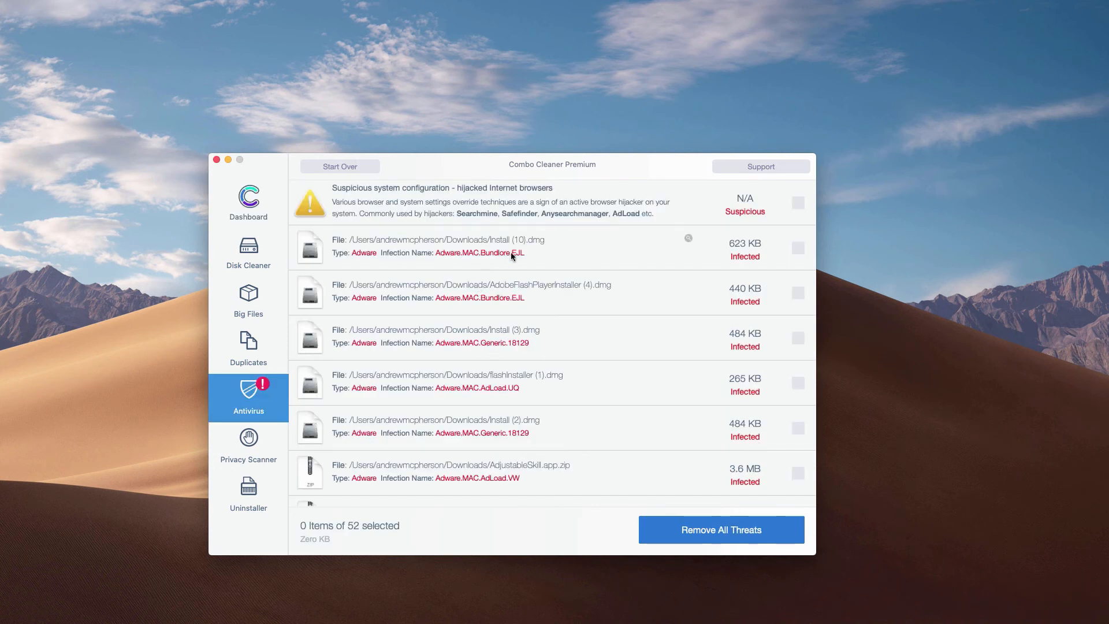
{"action": "mouse_move", "coordinate": [716, 253]}
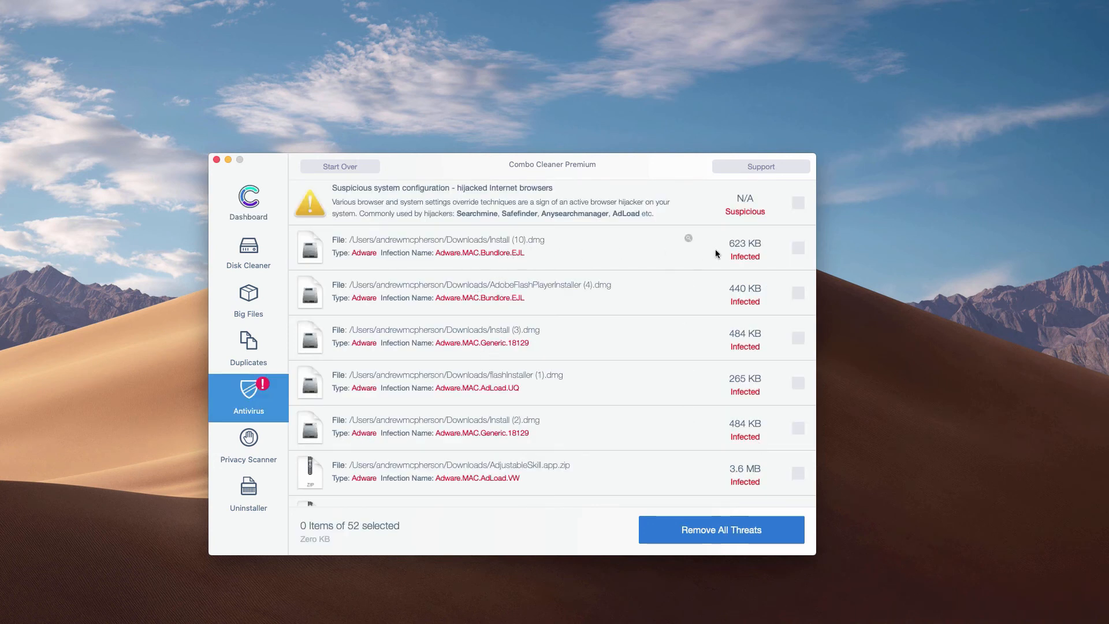
{"action": "mouse_move", "coordinate": [690, 241]}
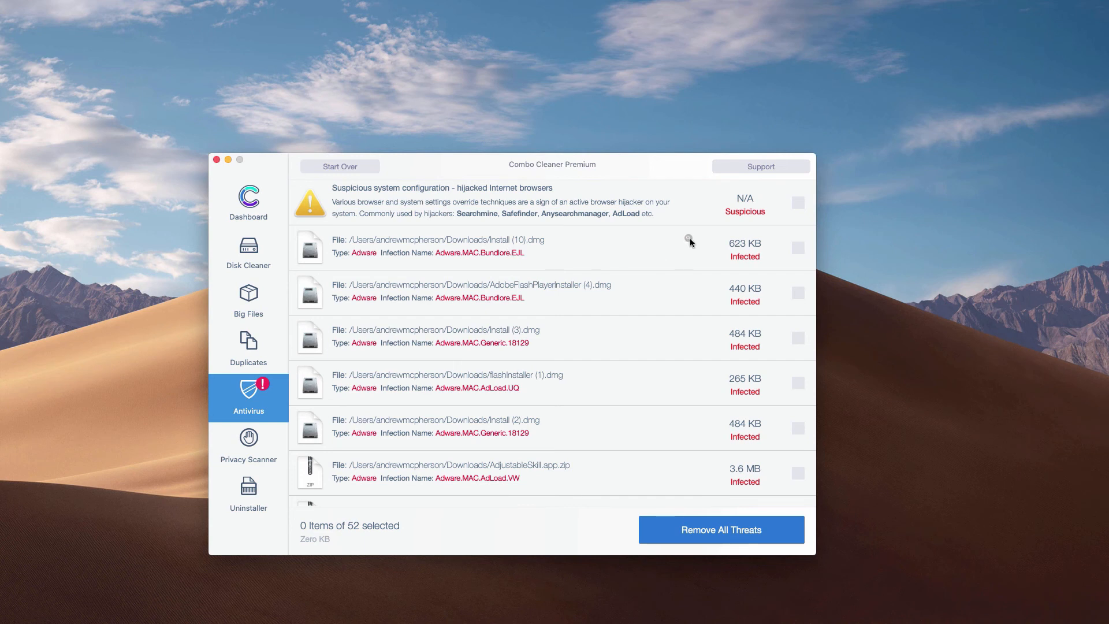
{"action": "mouse_move", "coordinate": [688, 241]}
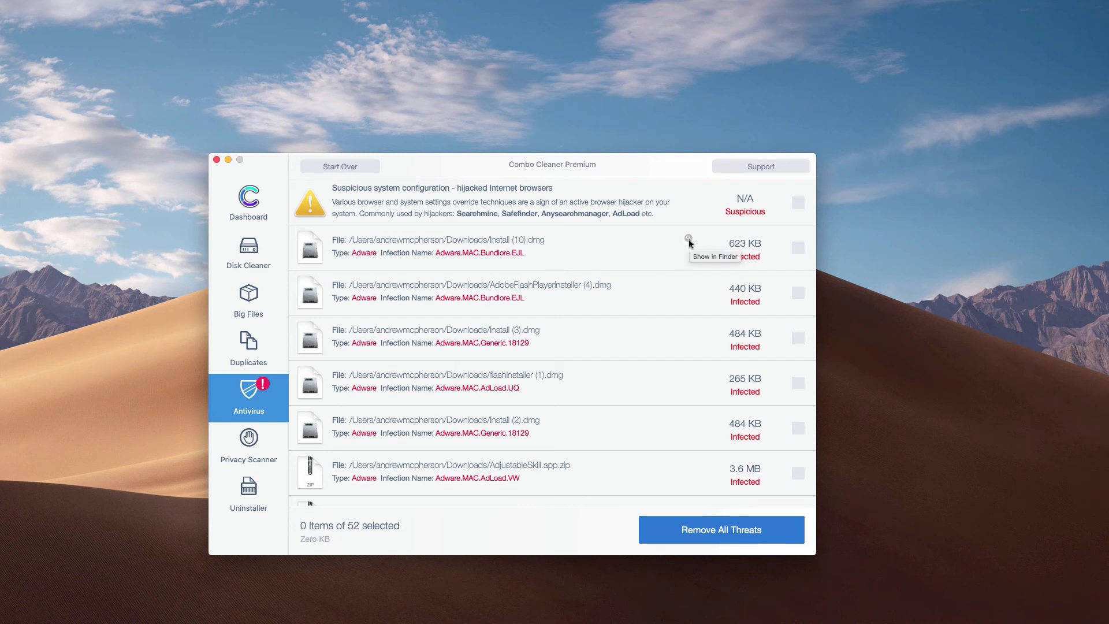
{"action": "mouse_move", "coordinate": [688, 239]}
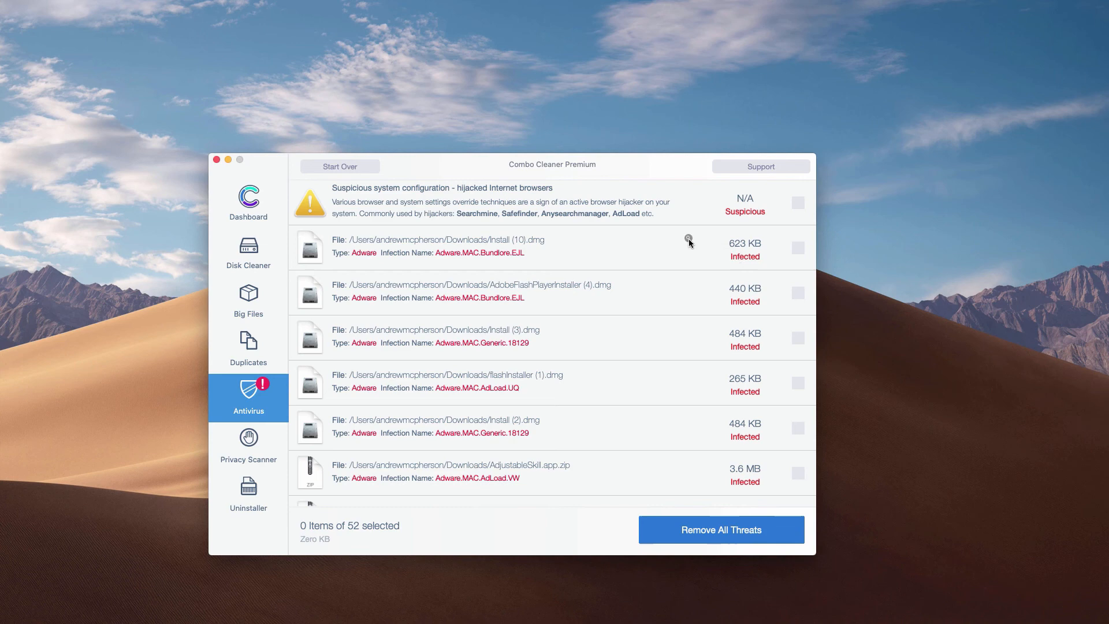
{"action": "left_click", "coordinate": [689, 239]}
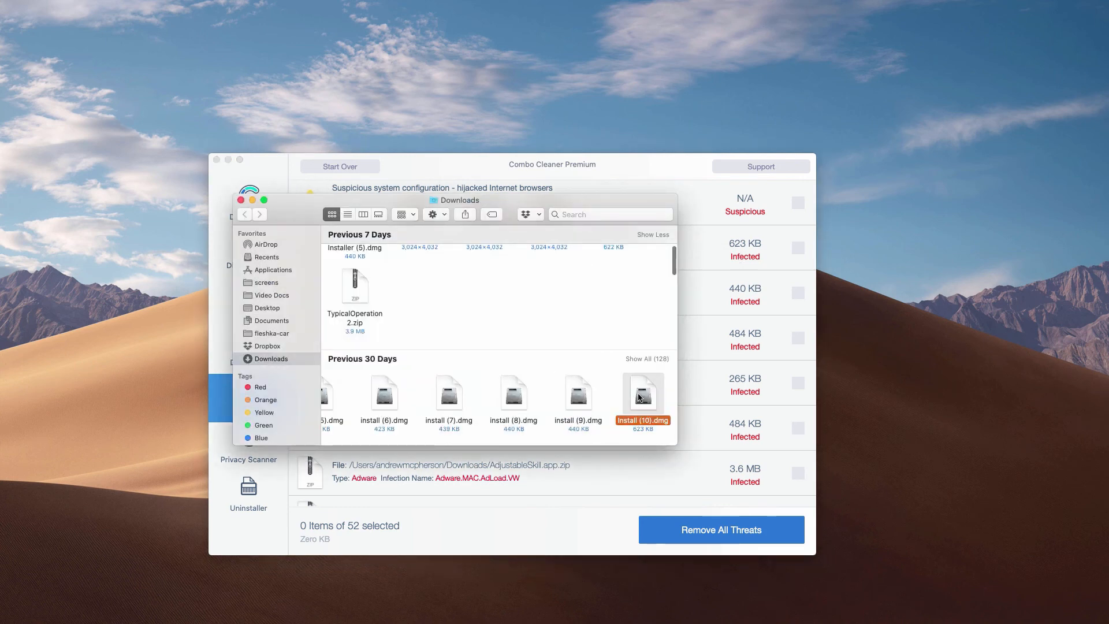
Step: Move Install (10).dmg to the Trash and close the Downloads Finder window
{"action": "right_click", "coordinate": [642, 394]}
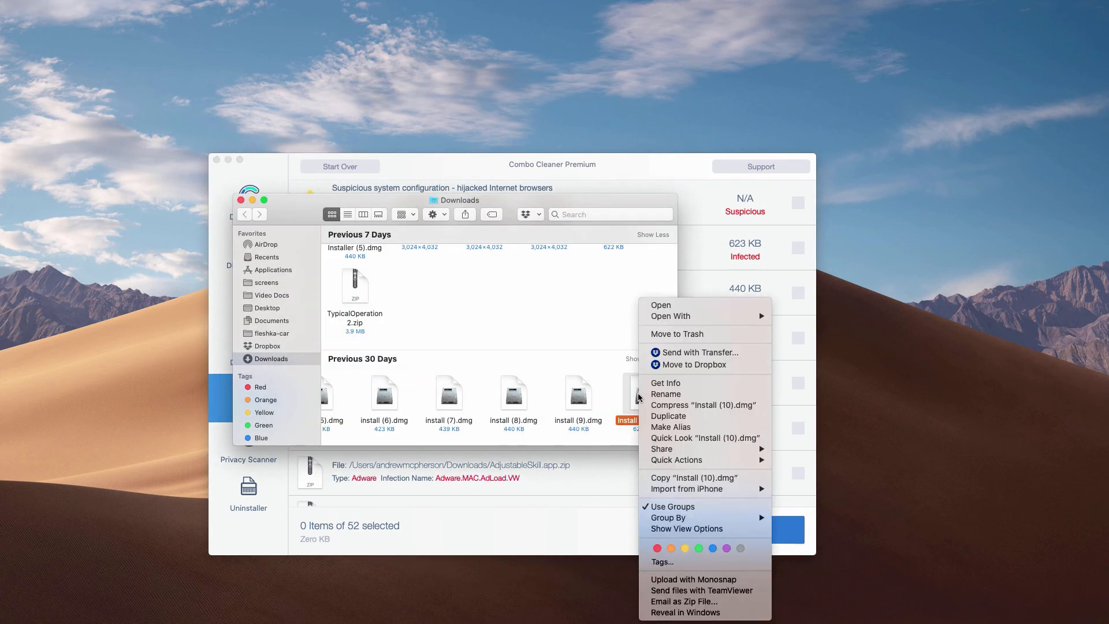
{"action": "mouse_move", "coordinate": [694, 364]}
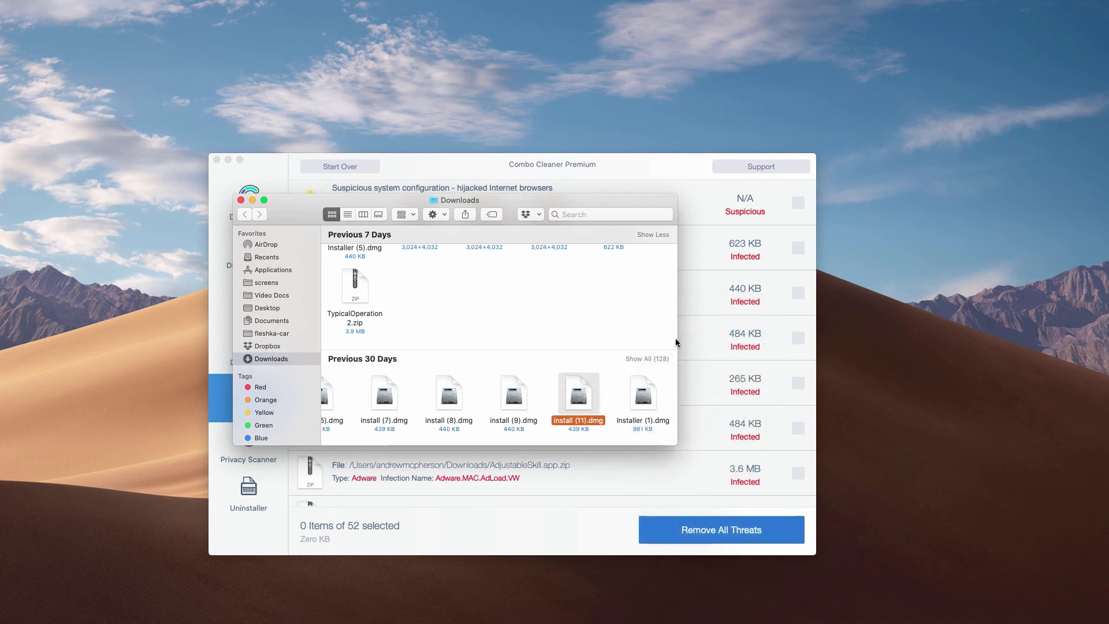
{"action": "left_click", "coordinate": [243, 201]}
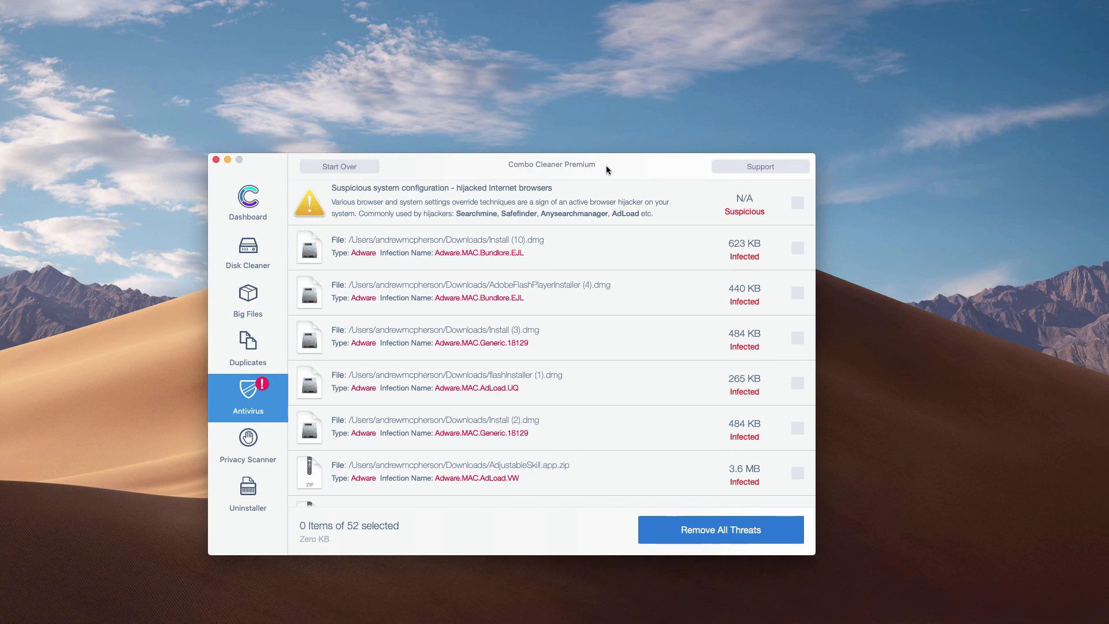
{"action": "mouse_move", "coordinate": [545, 293]}
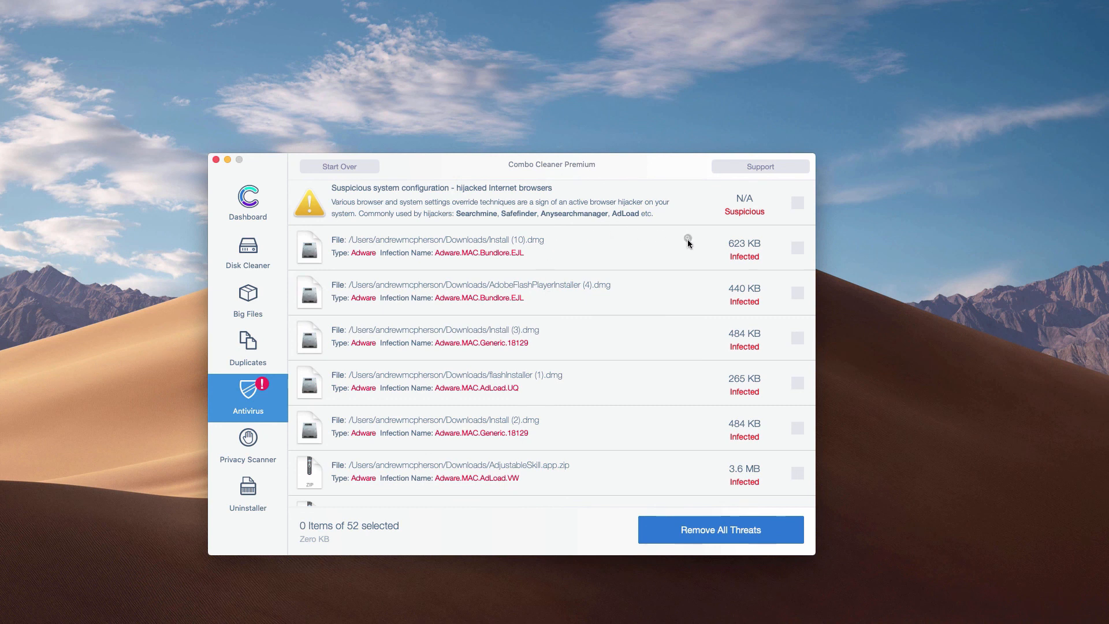
{"action": "mouse_move", "coordinate": [687, 239]}
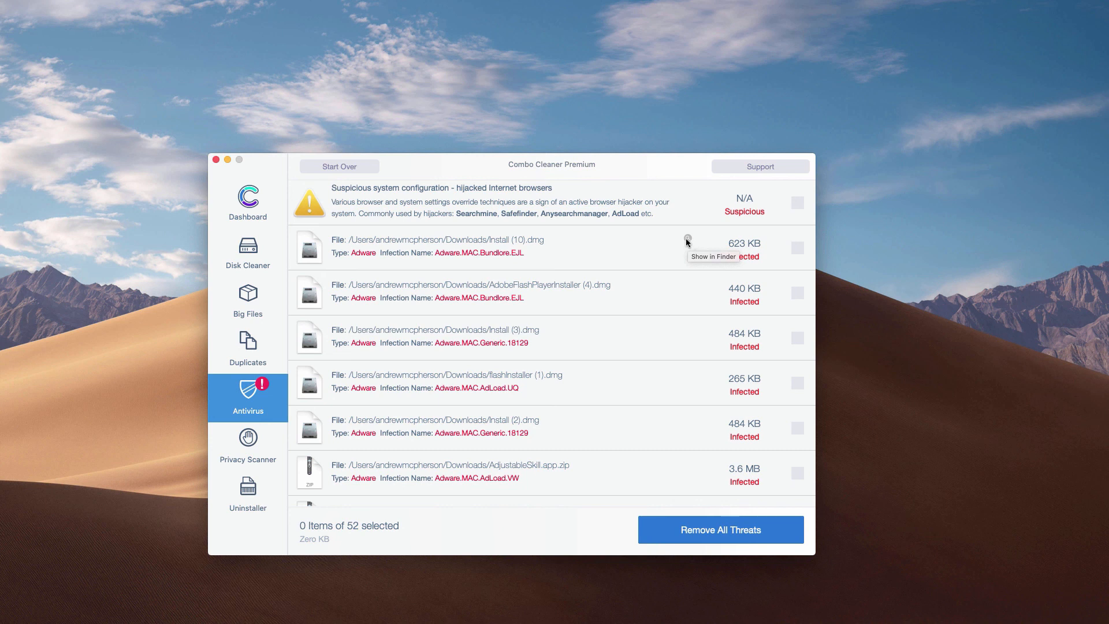
{"action": "mouse_move", "coordinate": [481, 247]}
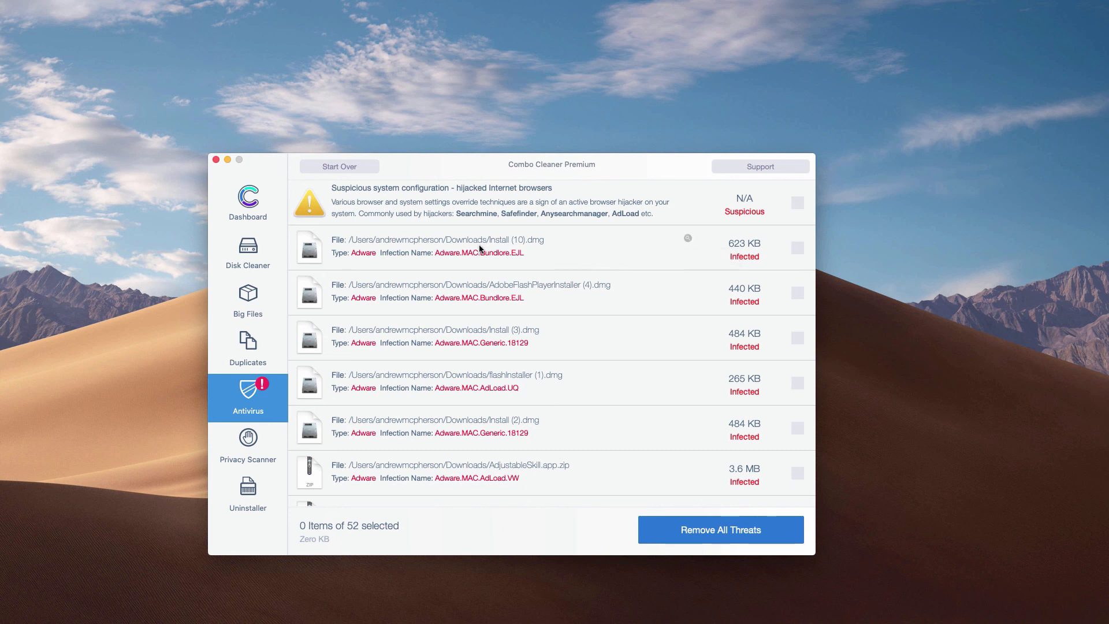